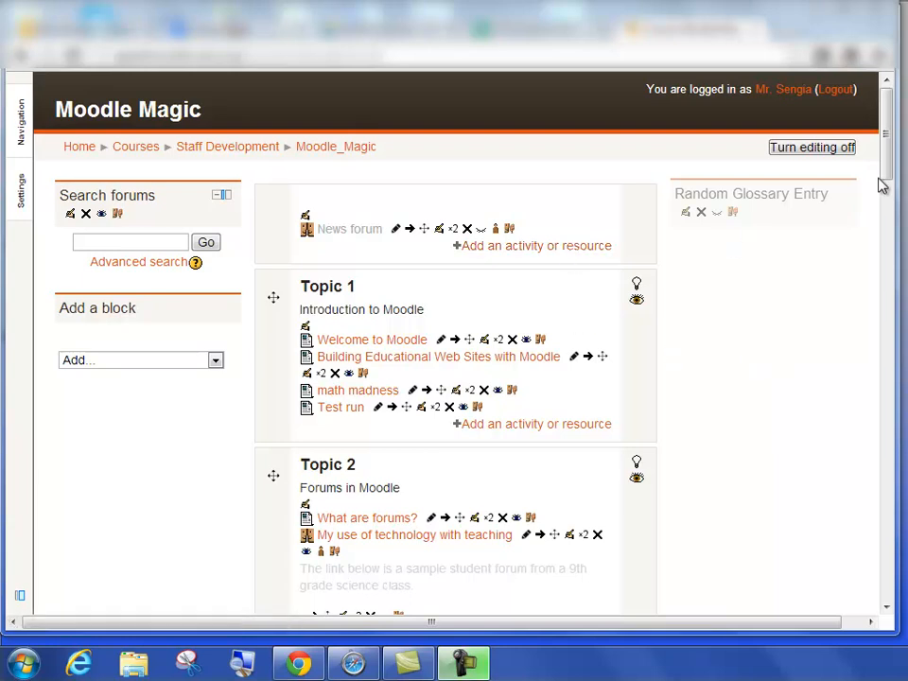
{"action": "mouse_move", "coordinate": [879, 170]}
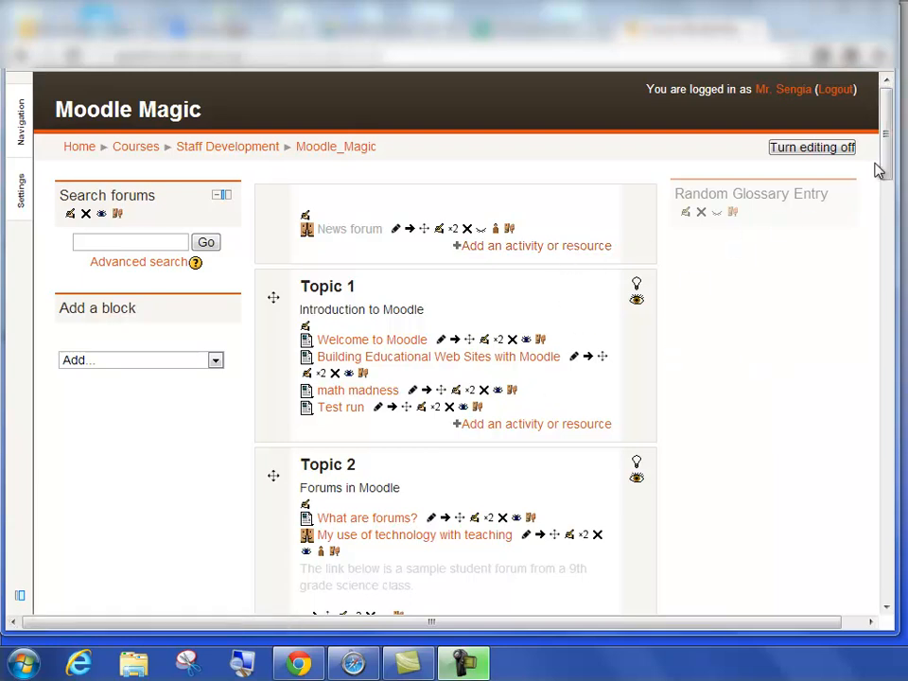
Step: Scroll down the Moodle Magic course page and highlight Topic 9 with its lightbulb
{"action": "scroll", "scroll_direction": "down", "scroll_amount": 3}
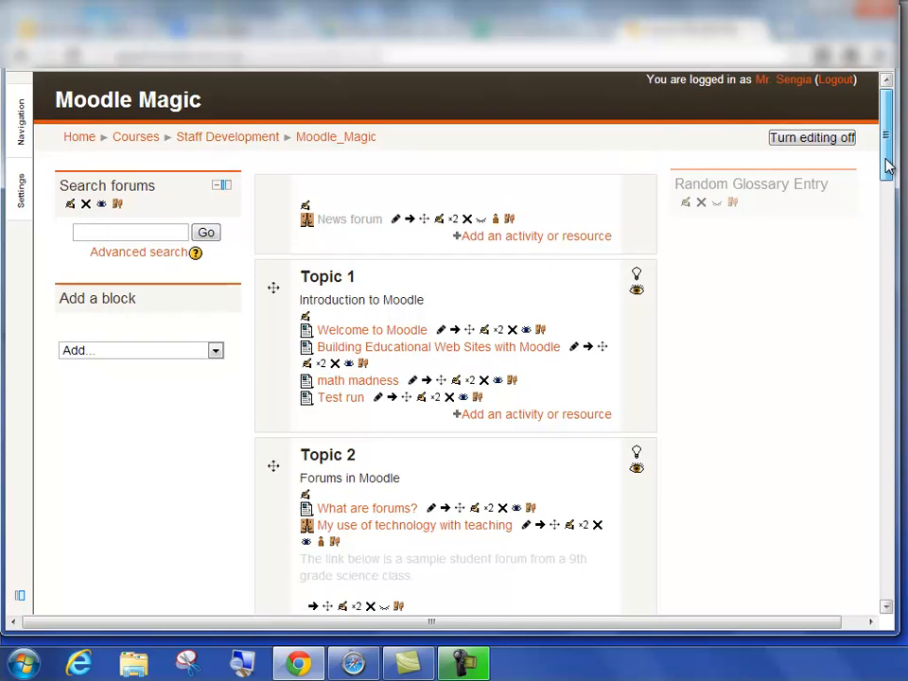
{"action": "scroll", "scroll_direction": "down", "scroll_amount": 3}
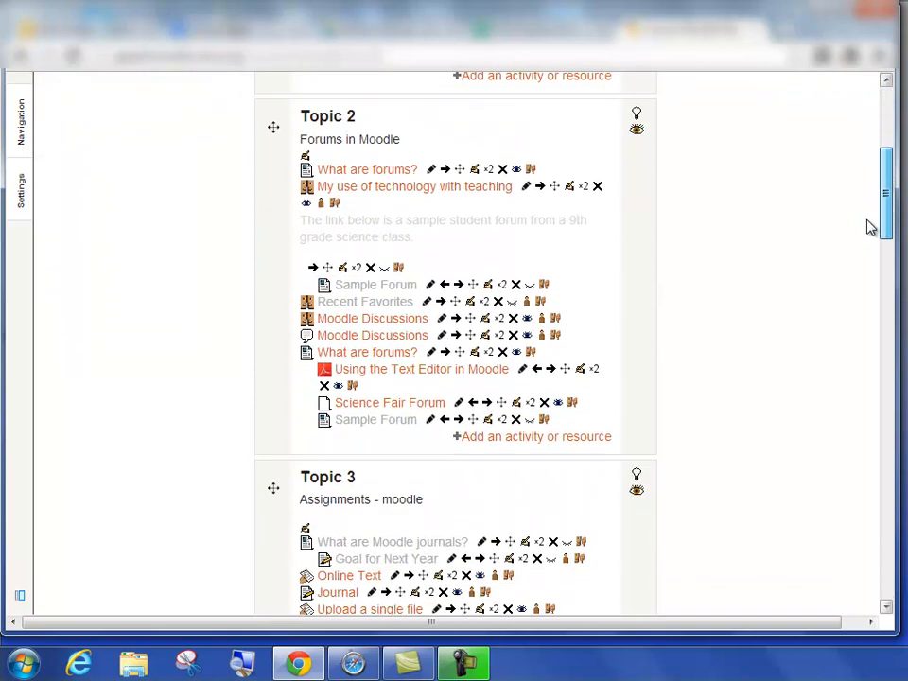
{"action": "scroll", "scroll_direction": "down", "scroll_amount": 3}
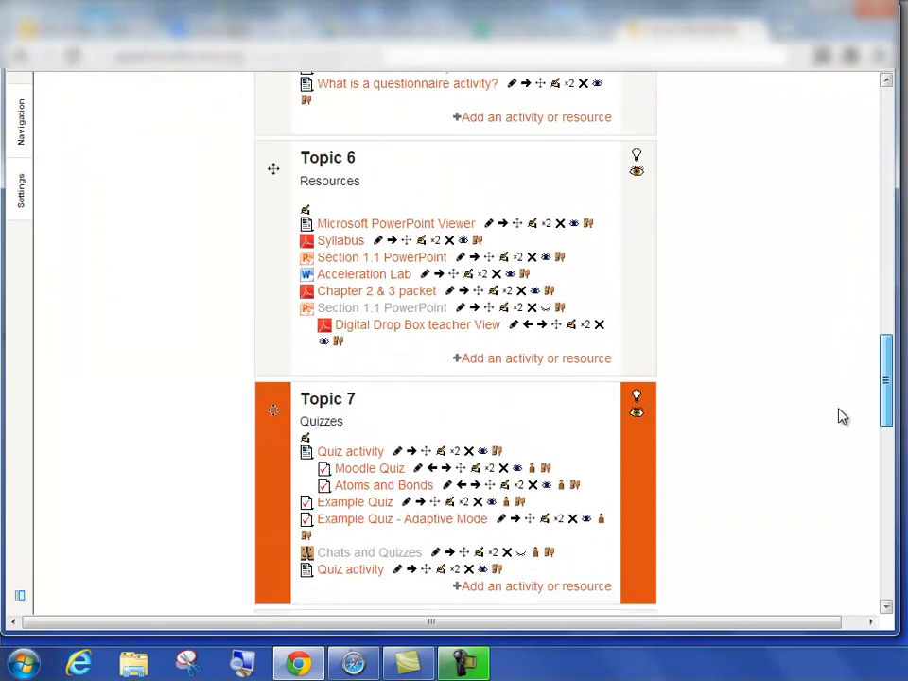
{"action": "scroll", "scroll_direction": "down", "scroll_amount": 3}
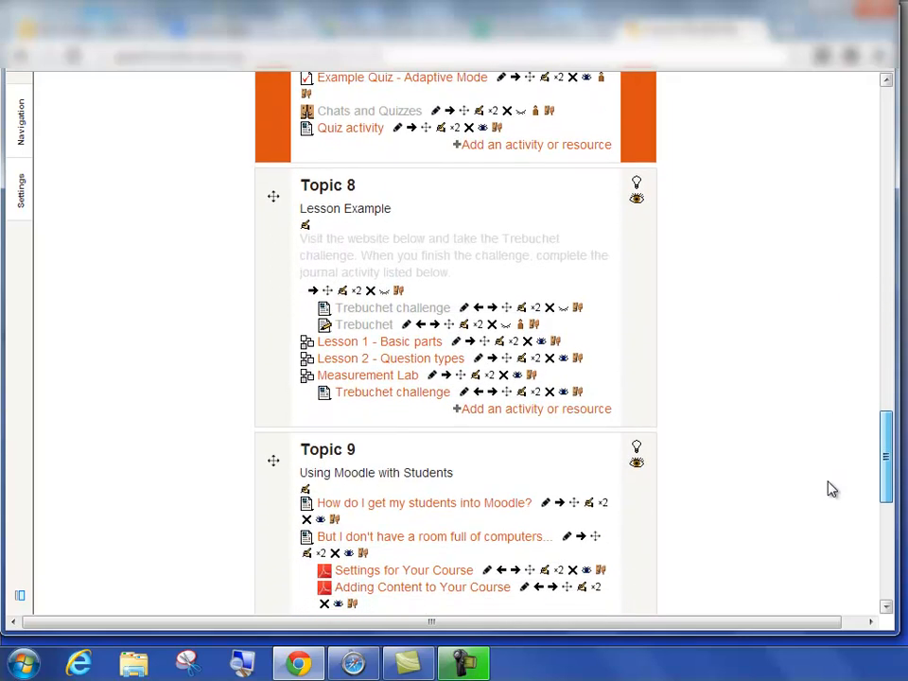
{"action": "scroll", "scroll_direction": "down", "scroll_amount": 3}
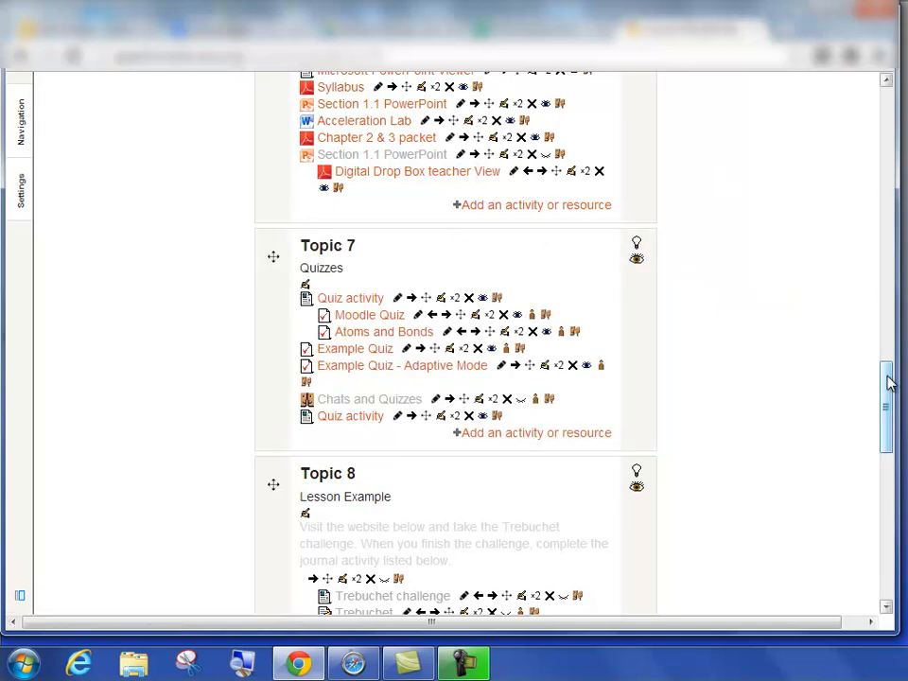
{"action": "scroll", "scroll_direction": "down", "scroll_amount": 3}
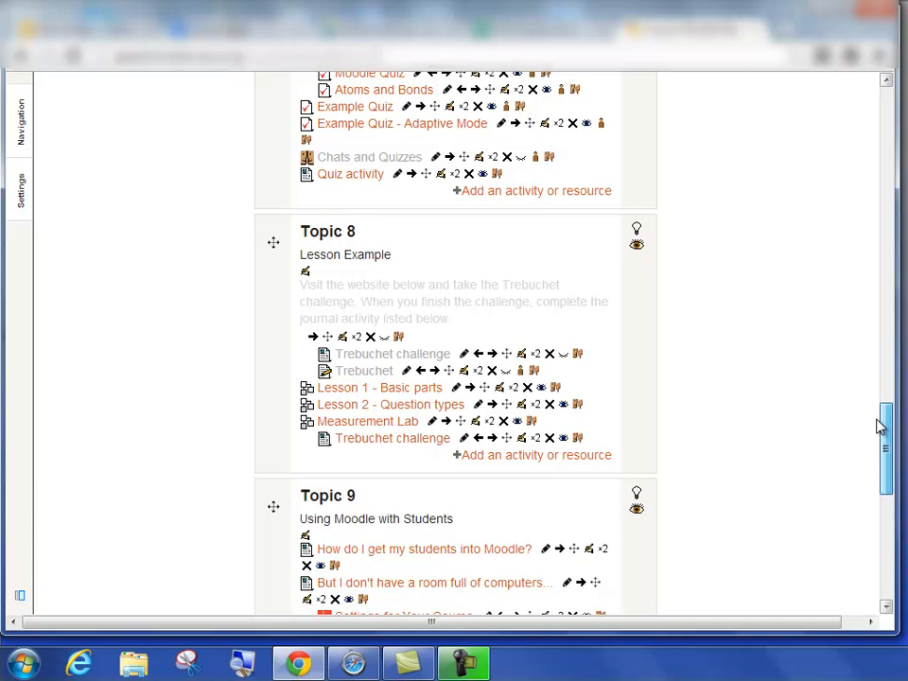
{"action": "scroll", "scroll_direction": "down", "scroll_amount": 3}
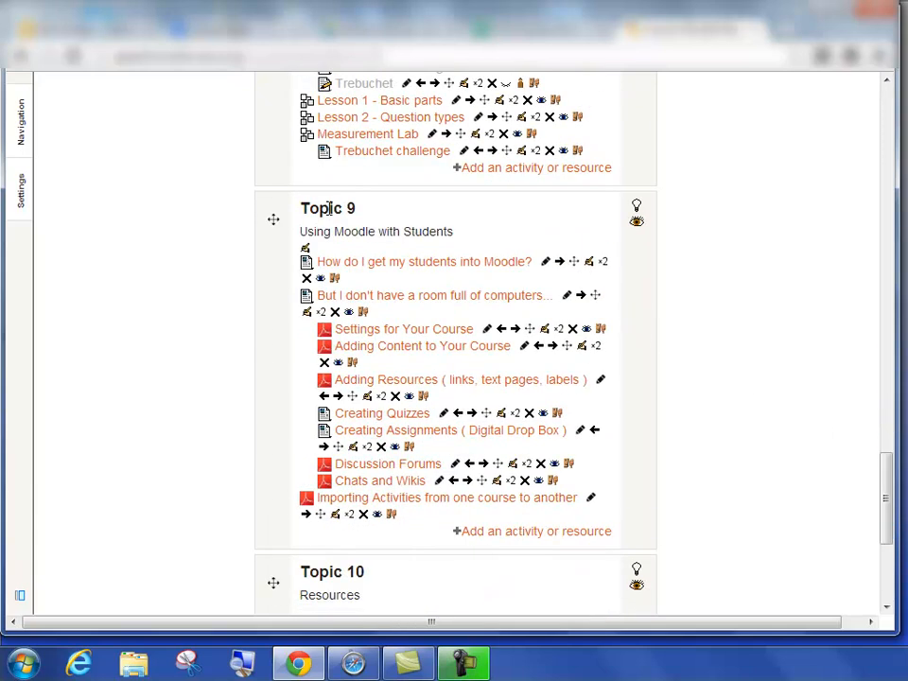
{"action": "mouse_move", "coordinate": [636, 207]}
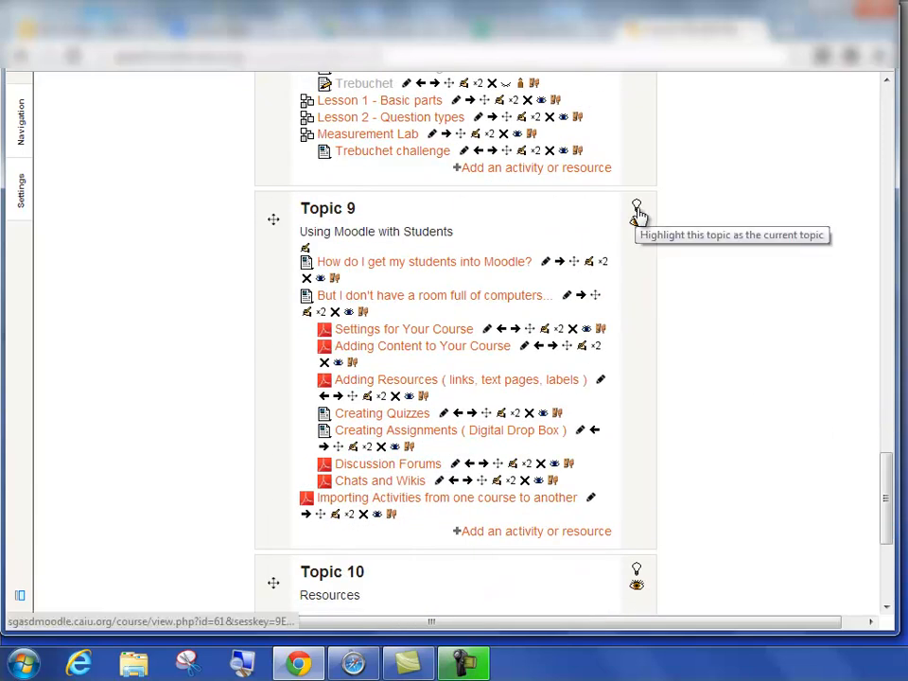
{"action": "left_click", "coordinate": [637, 208]}
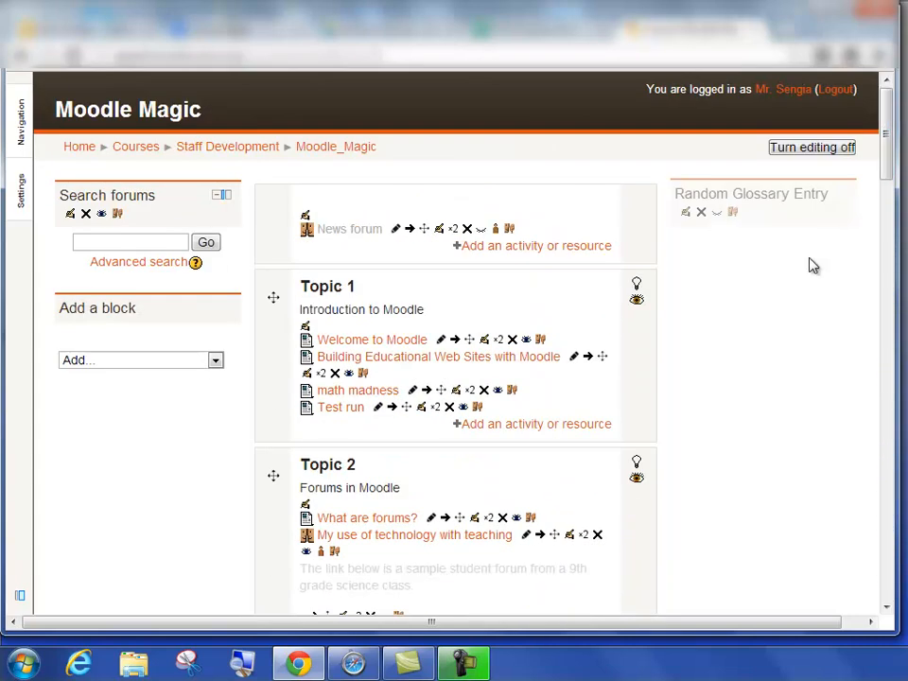
Step: Open Edit settings for Moodle Magic from Course administration in the Settings block
{"action": "left_click", "coordinate": [20, 184]}
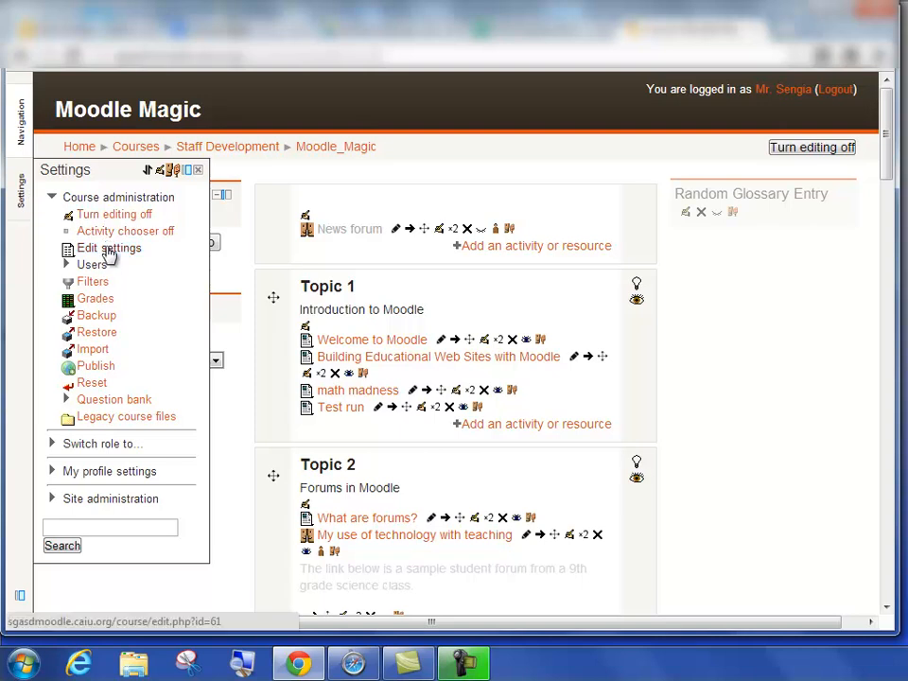
{"action": "left_click", "coordinate": [108, 248]}
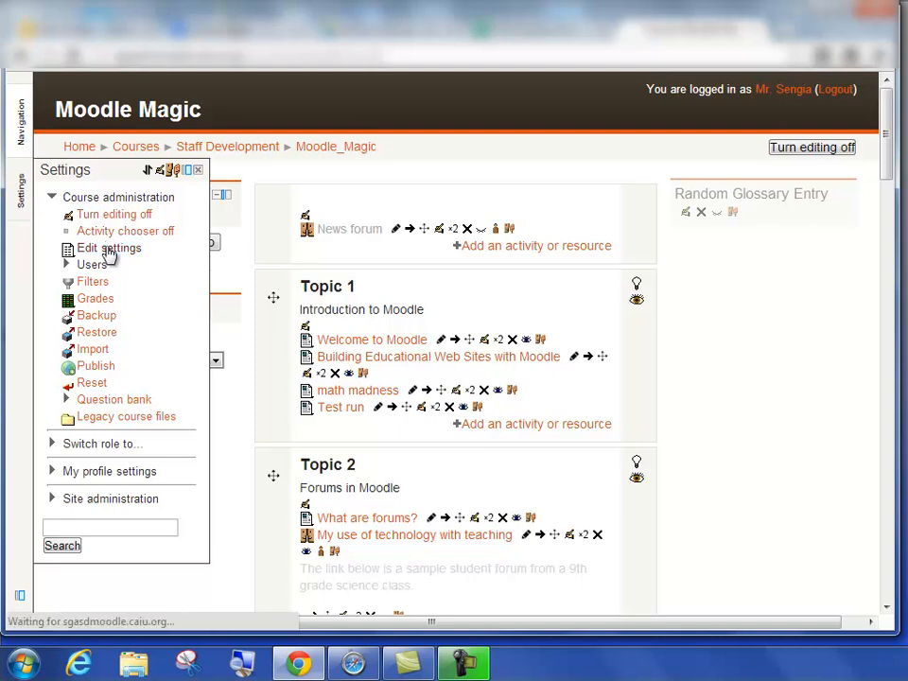
{"action": "left_click", "coordinate": [108, 248]}
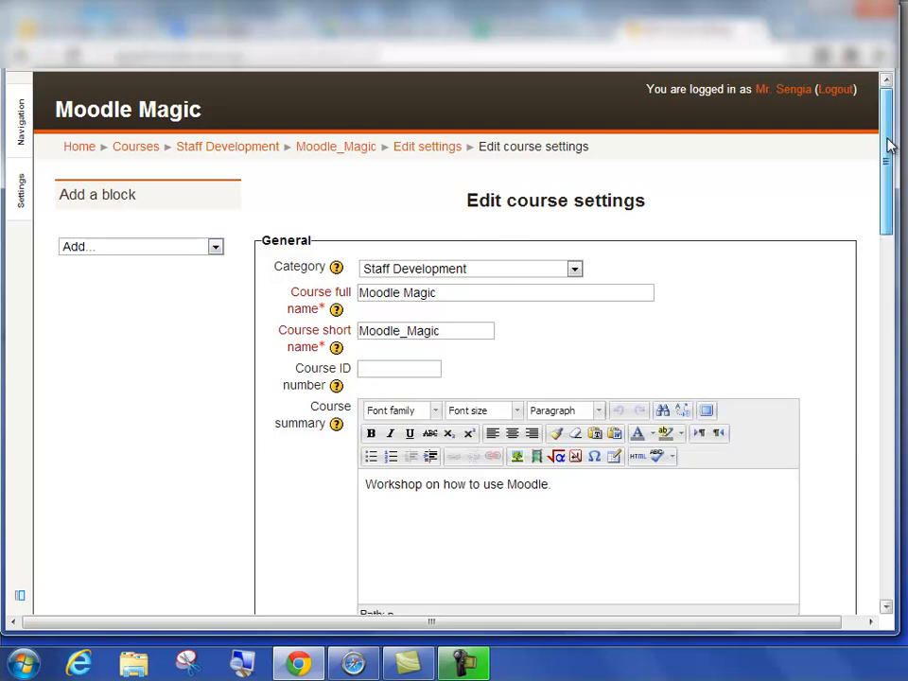
Step: Change the course format dropdown from Topics format to Collapsed Topics
{"action": "scroll", "scroll_direction": "down", "scroll_amount": 3}
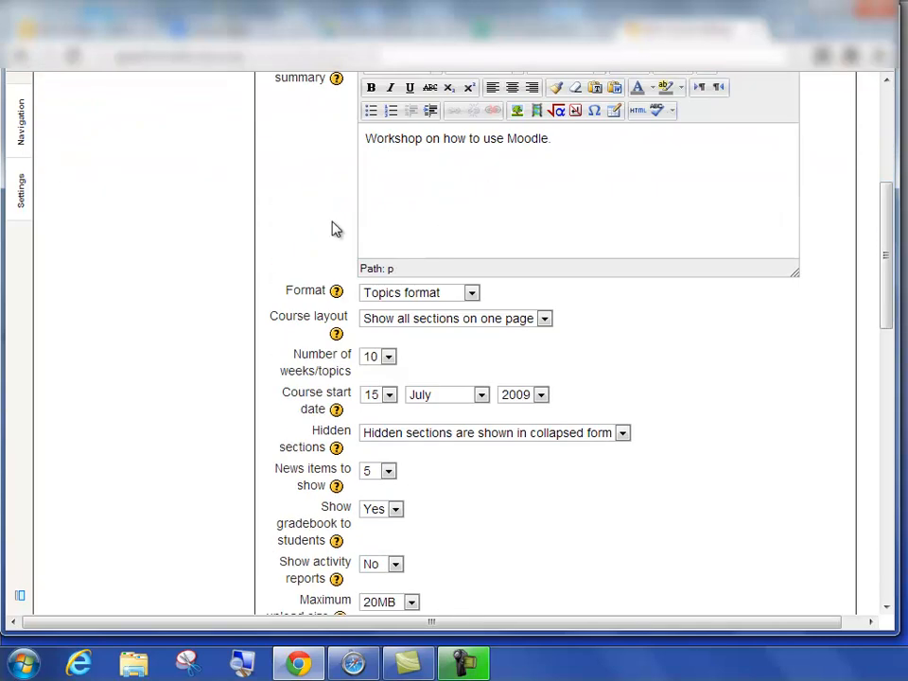
{"action": "mouse_move", "coordinate": [423, 298]}
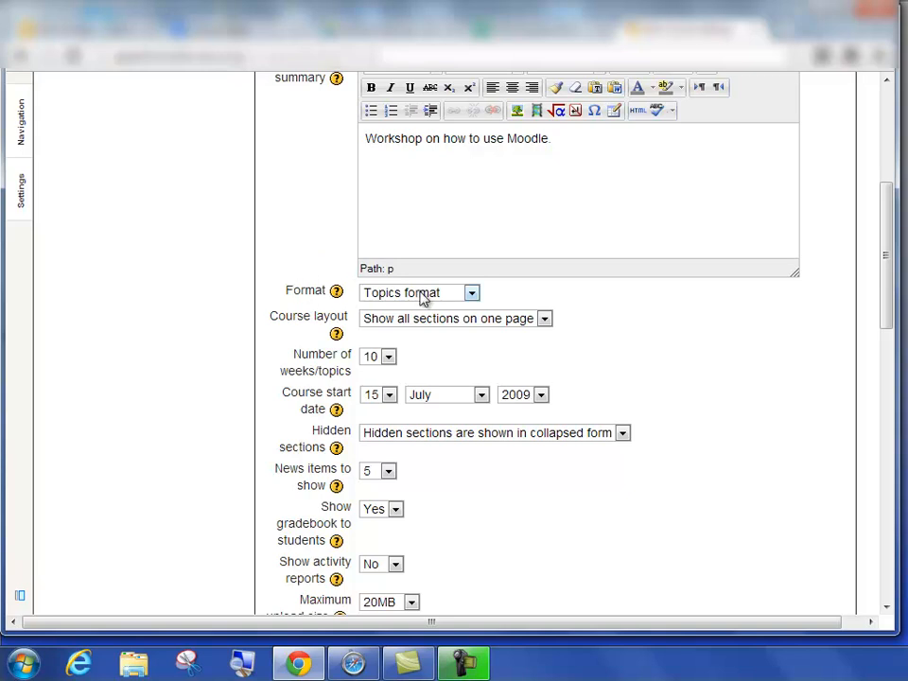
{"action": "mouse_move", "coordinate": [432, 295]}
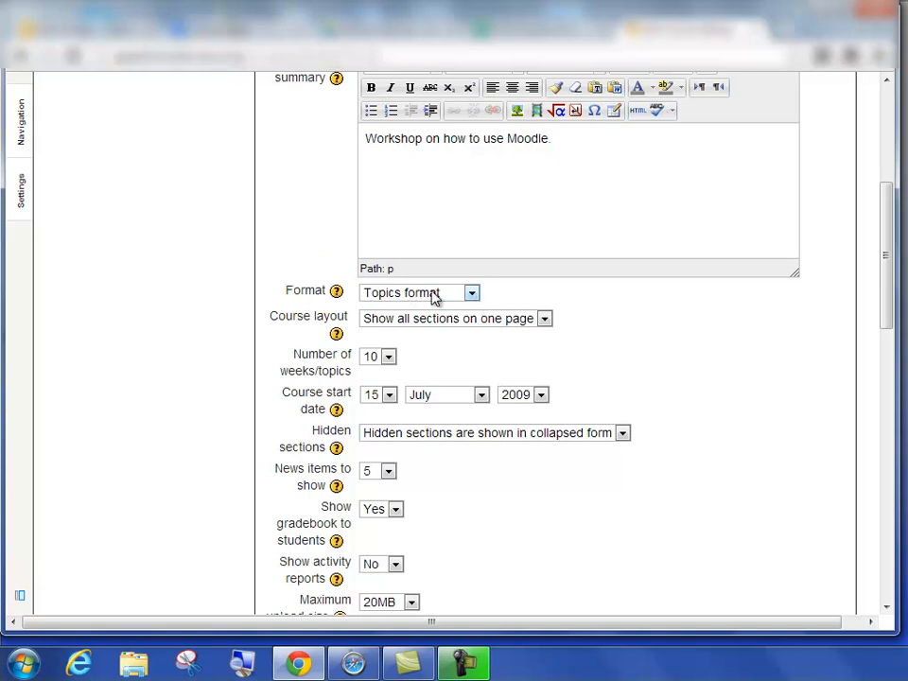
{"action": "left_click", "coordinate": [472, 292]}
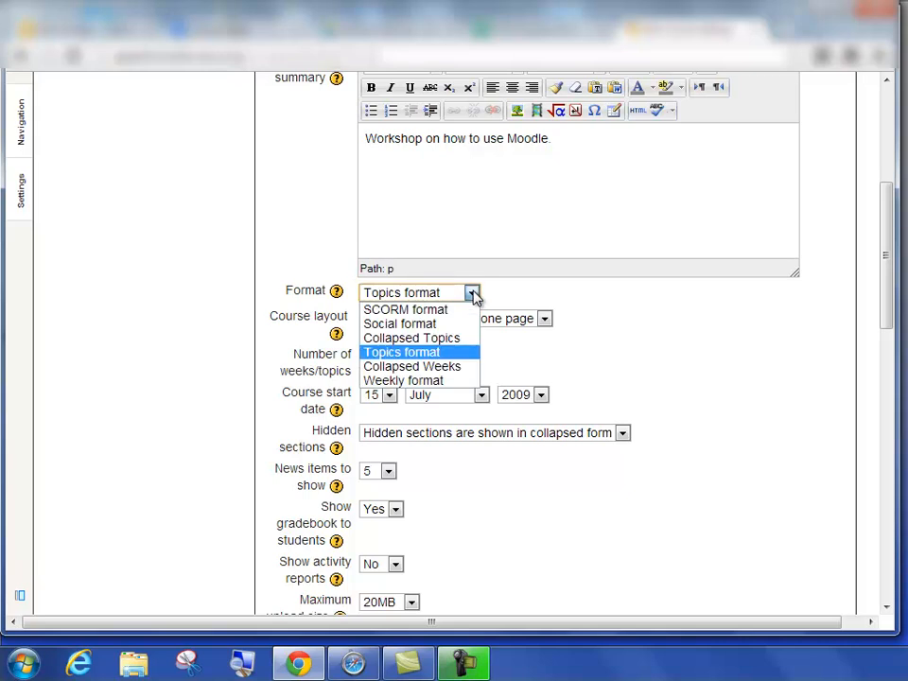
{"action": "left_click", "coordinate": [411, 338]}
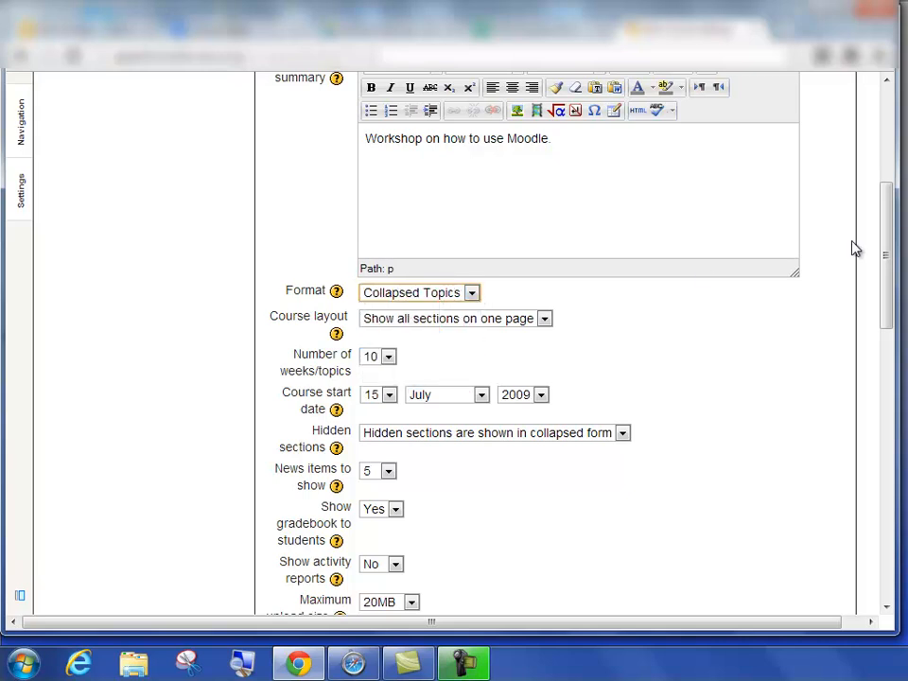
Step: Save the Moodle Magic course settings with the Collapsed Topics format
{"action": "scroll", "scroll_direction": "down", "scroll_amount": 3}
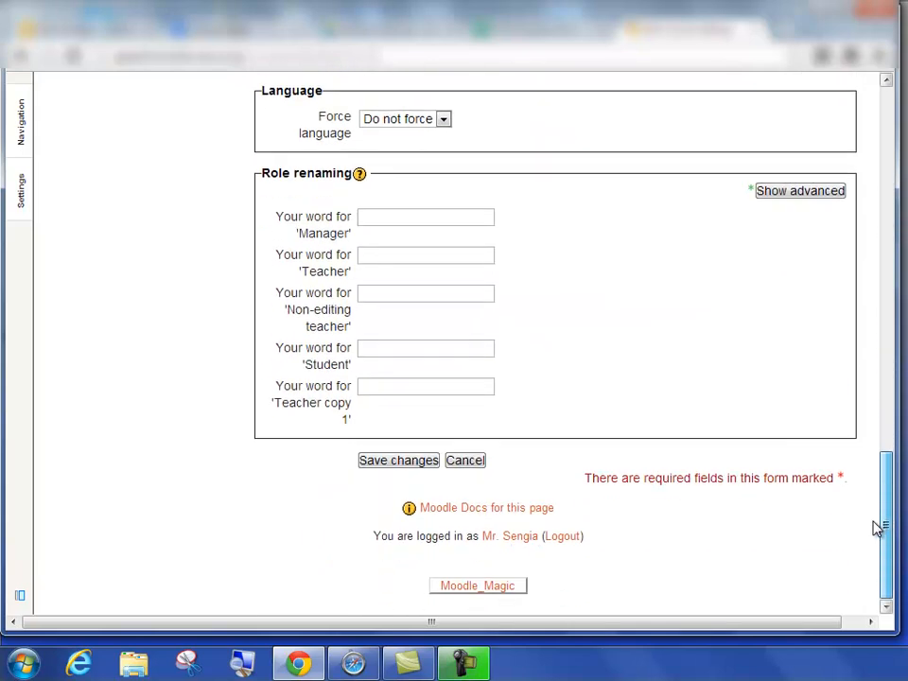
{"action": "left_click", "coordinate": [397, 460]}
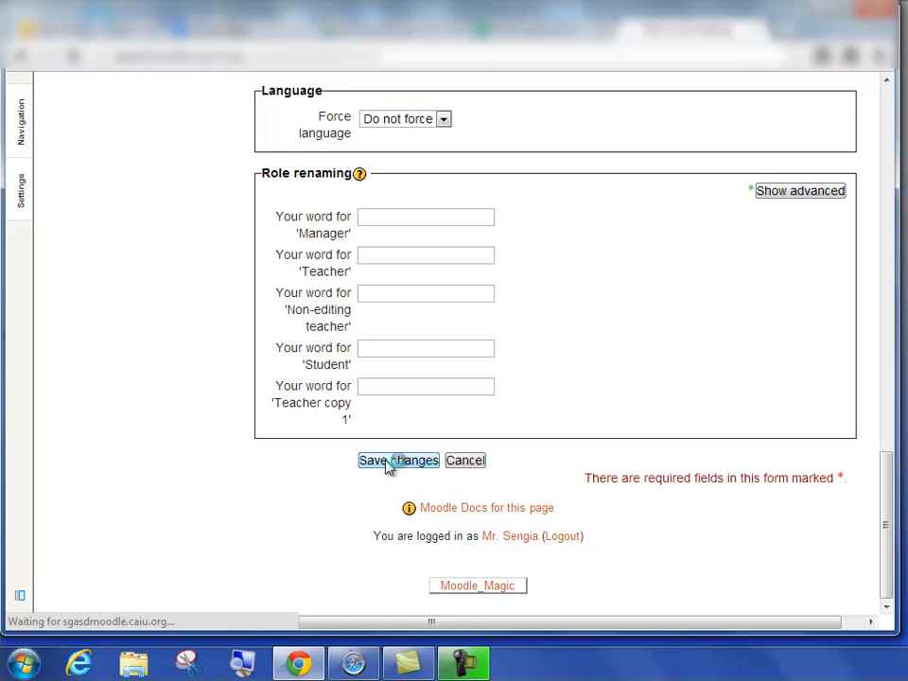
{"action": "left_click", "coordinate": [397, 459]}
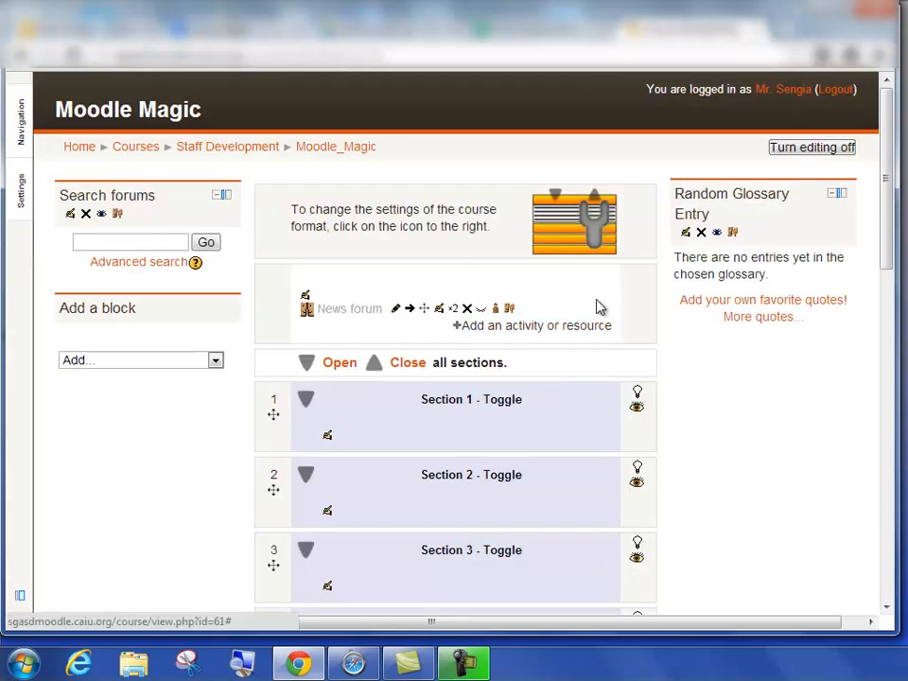
{"action": "scroll", "scroll_direction": "down", "scroll_amount": 3}
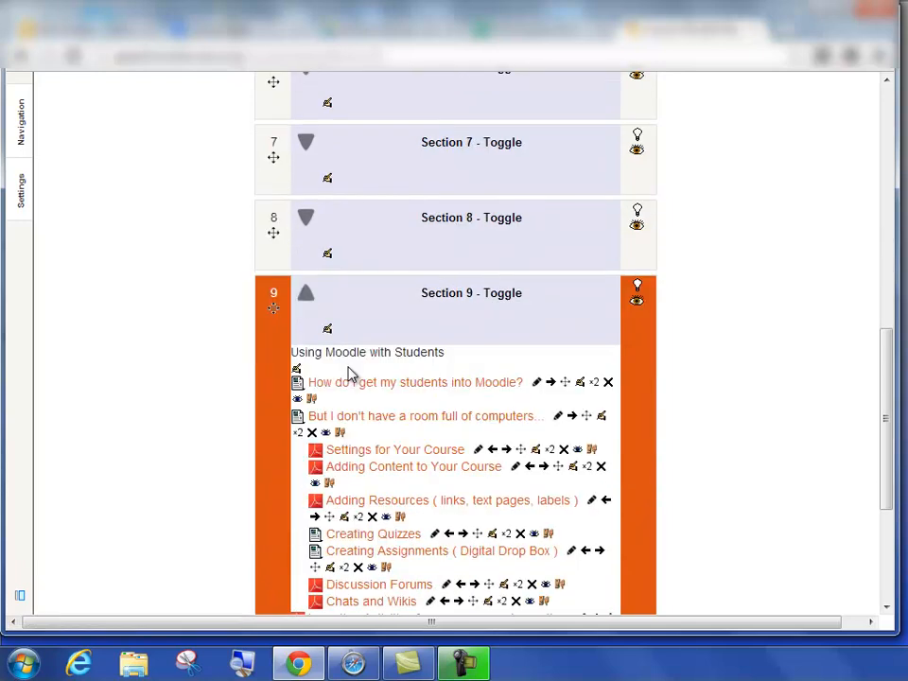
{"action": "scroll", "scroll_direction": "down", "scroll_amount": 3}
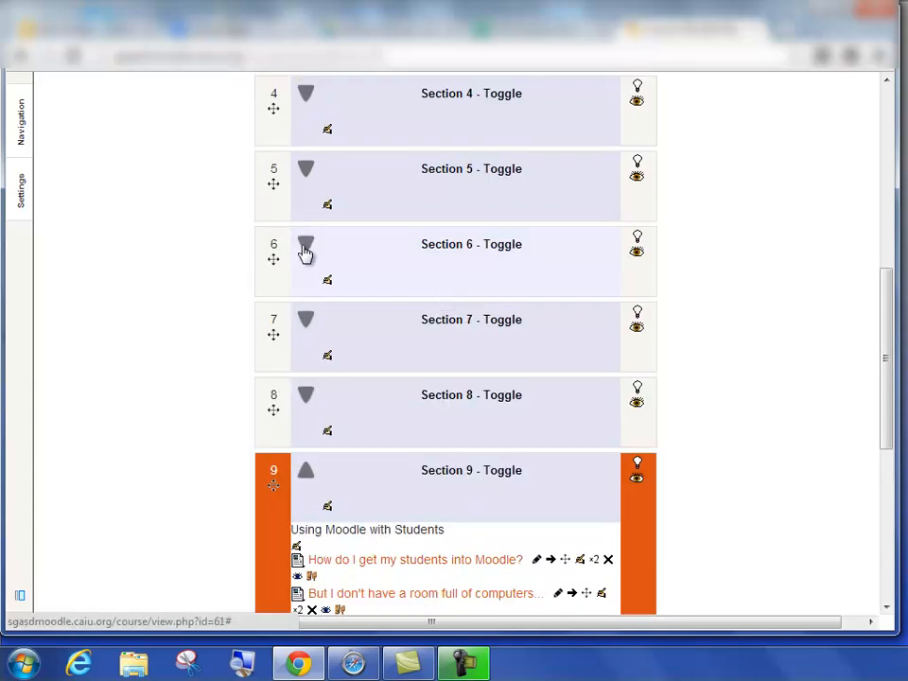
{"action": "left_click", "coordinate": [306, 244]}
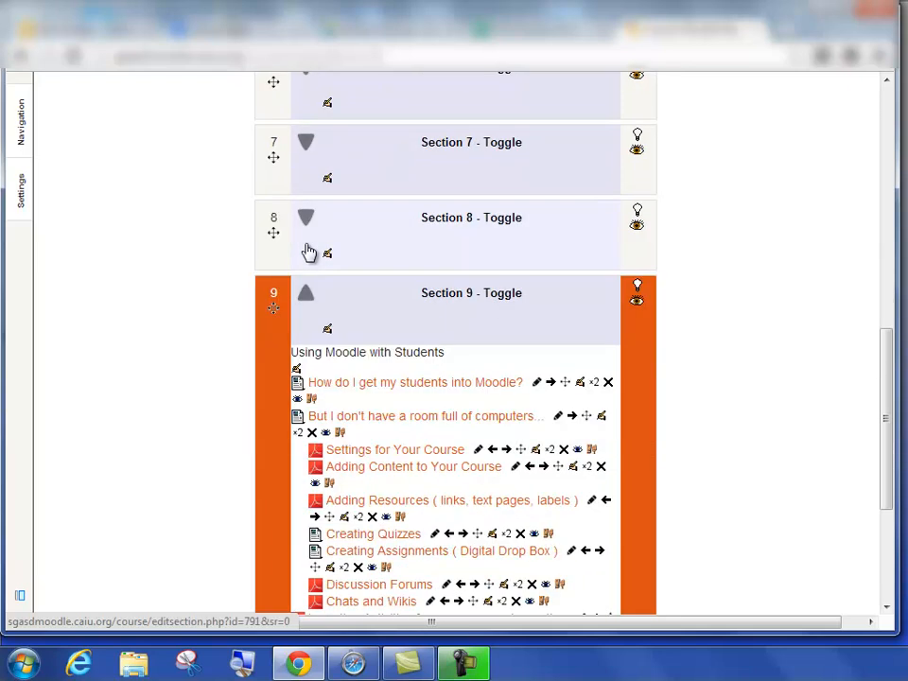
{"action": "scroll", "scroll_direction": "down", "scroll_amount": 3}
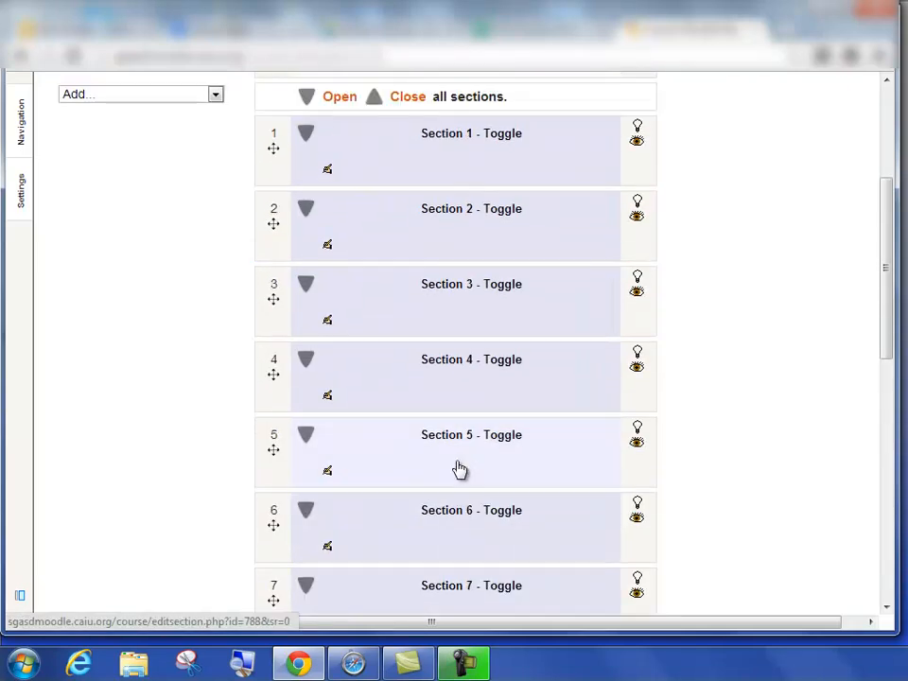
{"action": "scroll", "scroll_direction": "down", "scroll_amount": 3}
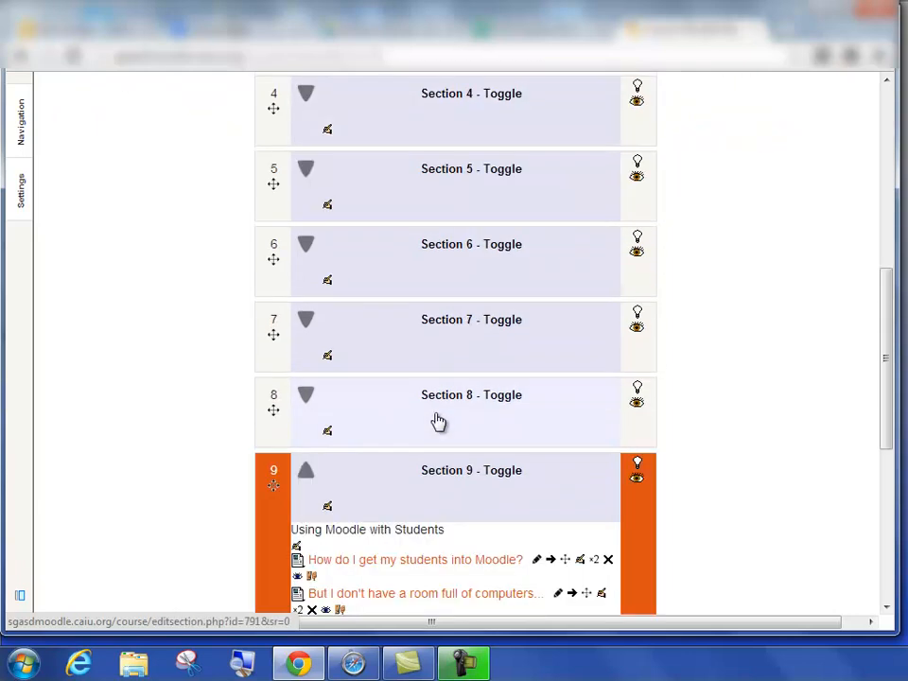
{"action": "mouse_move", "coordinate": [327, 355]}
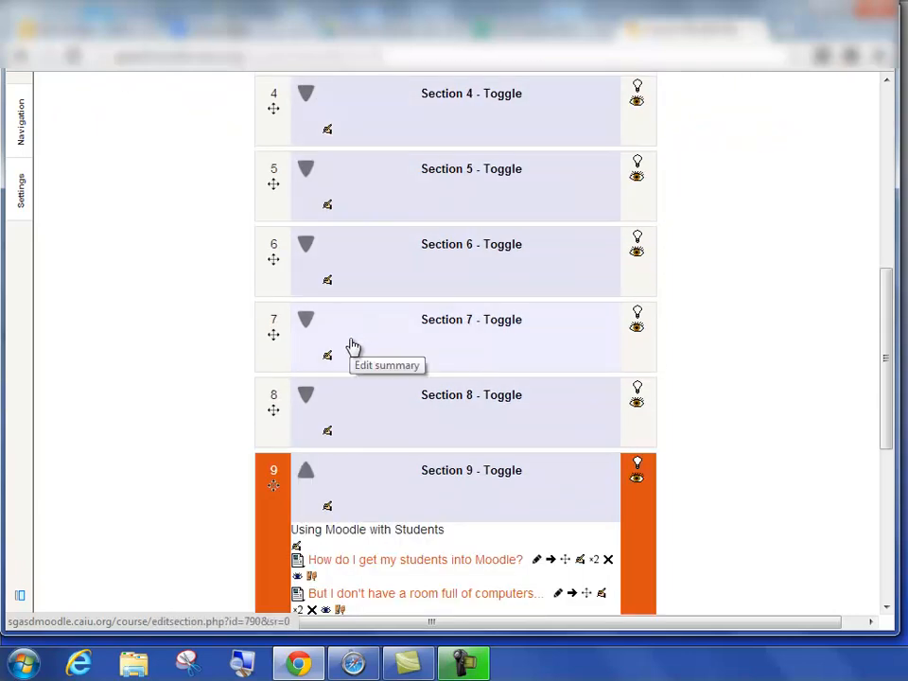
{"action": "scroll", "scroll_direction": "down", "scroll_amount": 3}
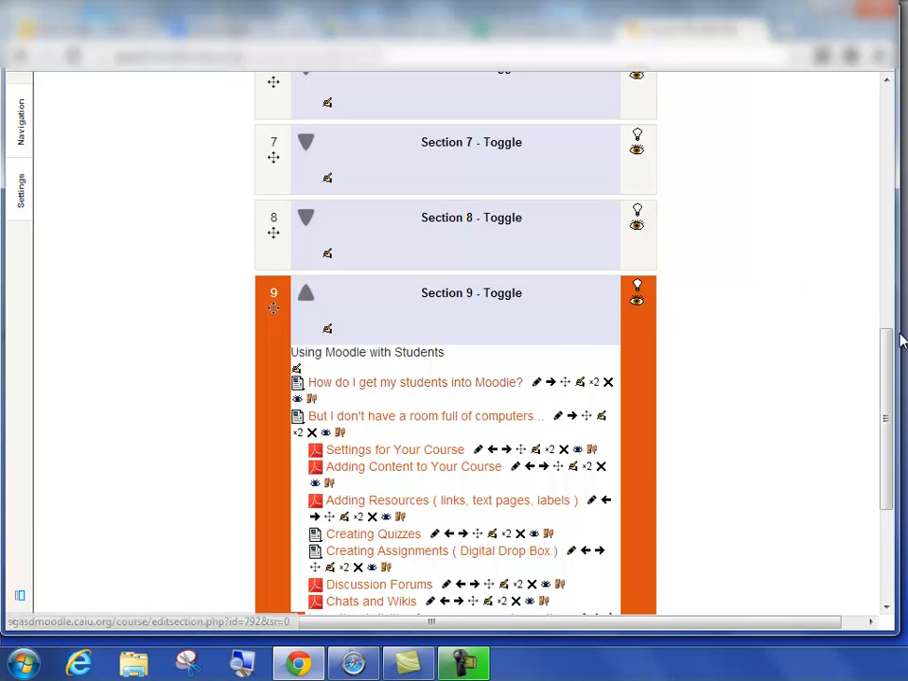
{"action": "mouse_move", "coordinate": [328, 178]}
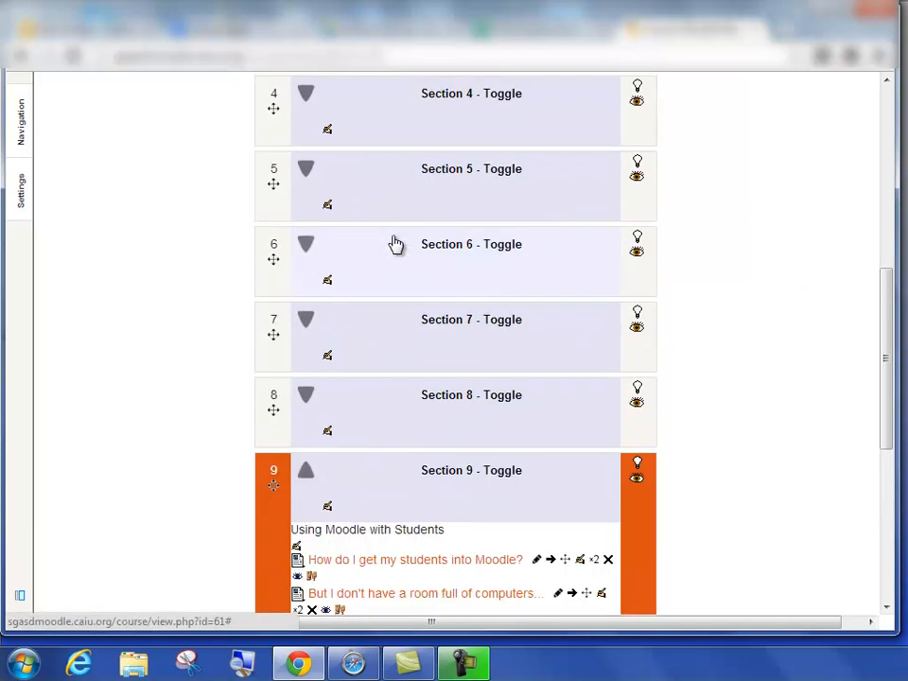
{"action": "scroll", "scroll_direction": "down", "scroll_amount": 3}
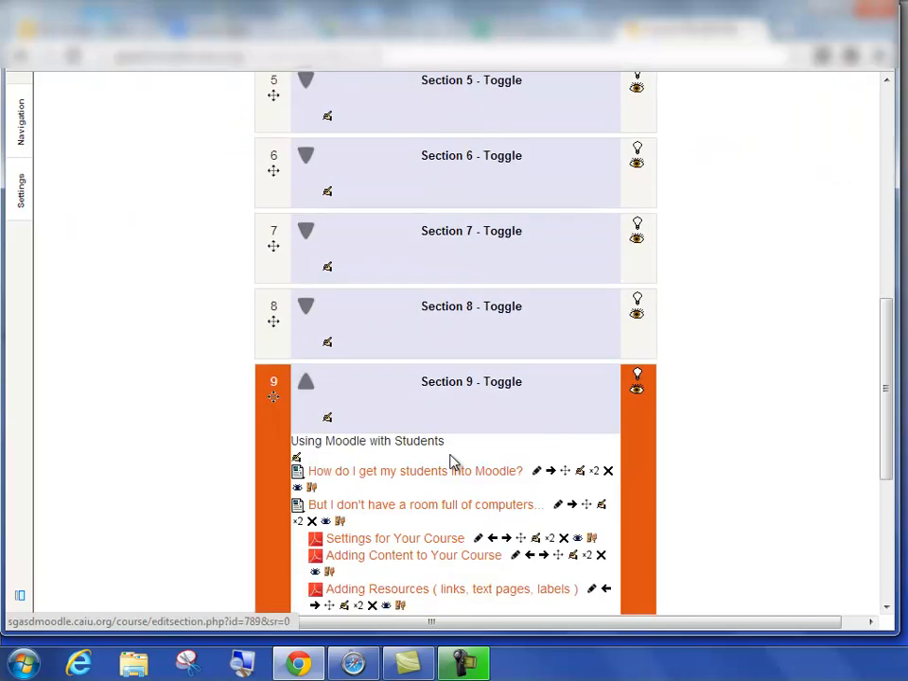
{"action": "scroll", "scroll_direction": "down", "scroll_amount": 3}
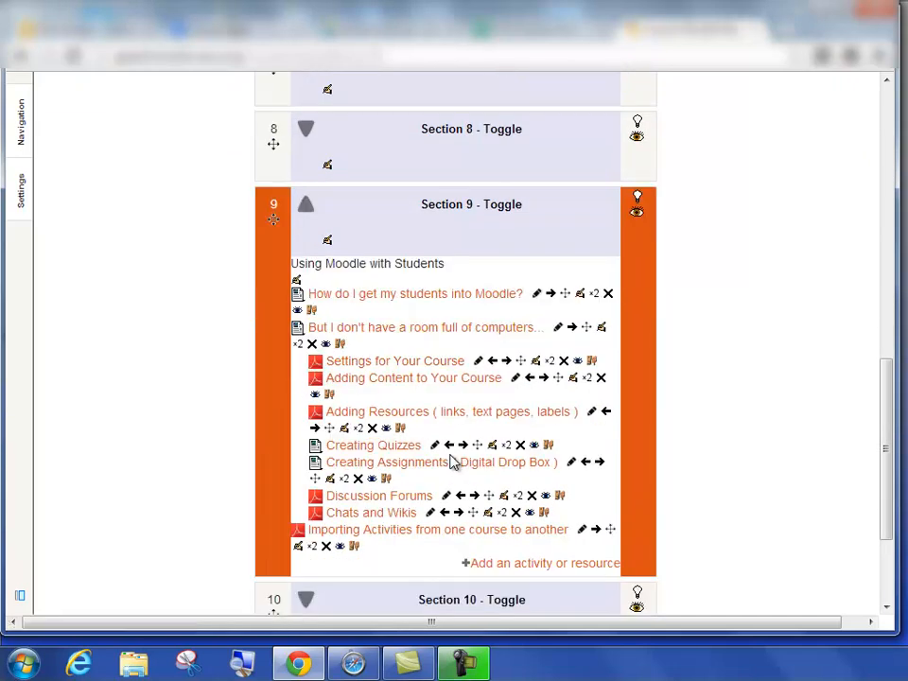